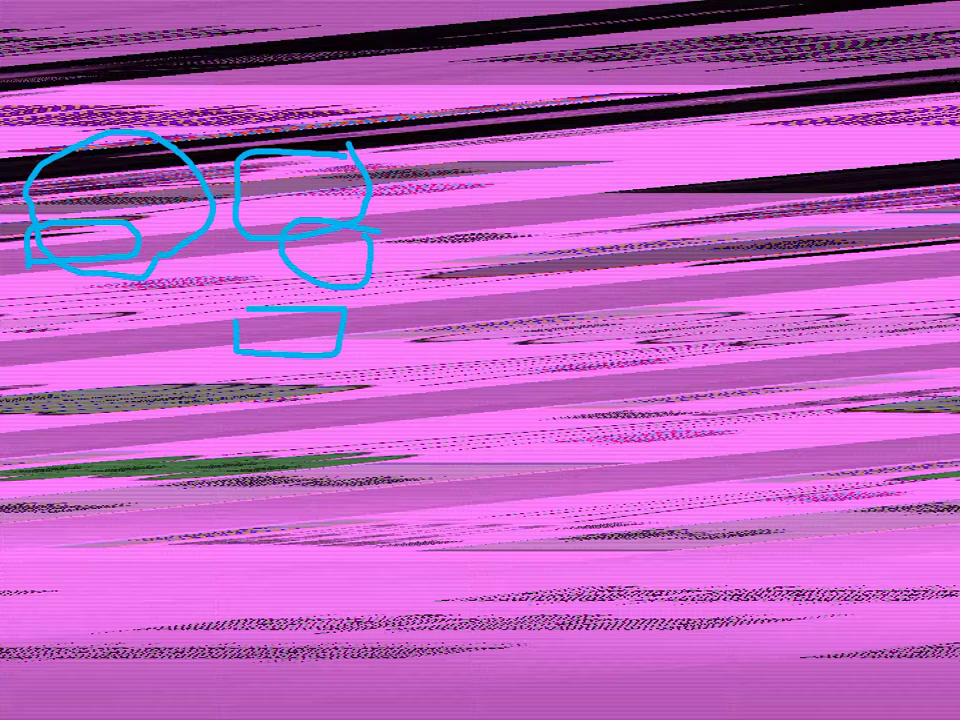
# Draw a small box on fanning legs right of the shapes, then a small oval lower left
pyautogui.moveTo(476, 320); pyautogui.dragTo(564, 344)
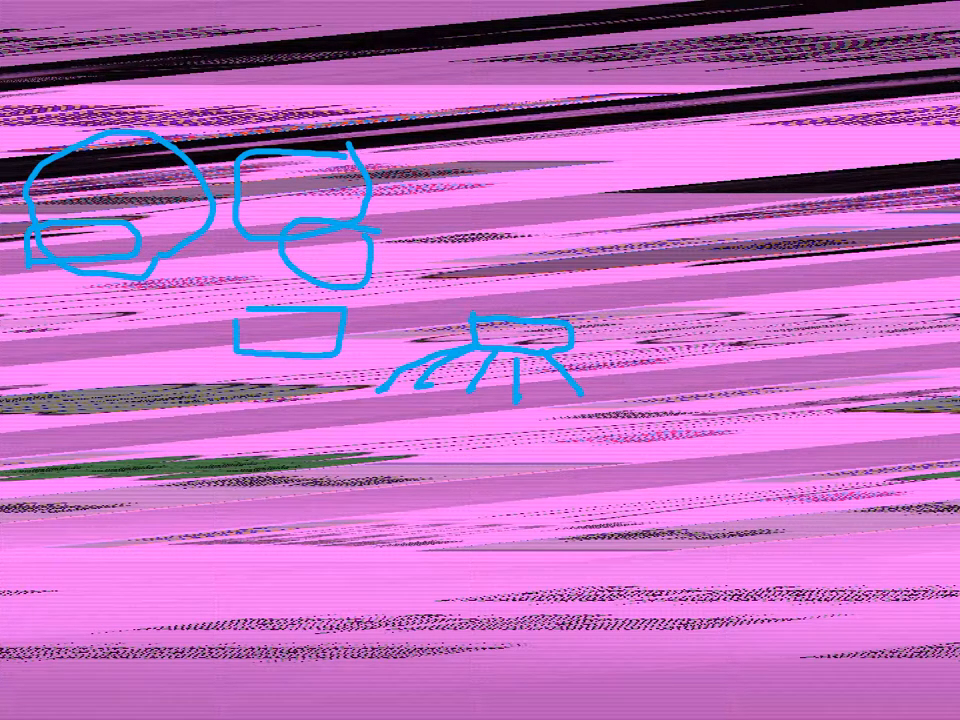
pyautogui.moveTo(144, 470); pyautogui.dragTo(184, 470)
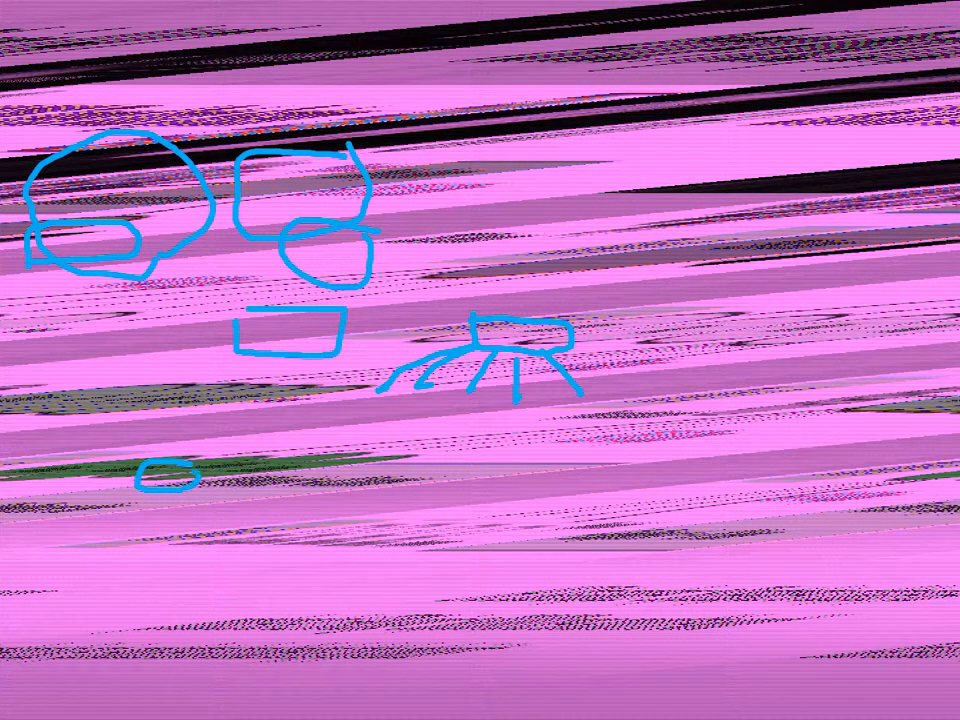